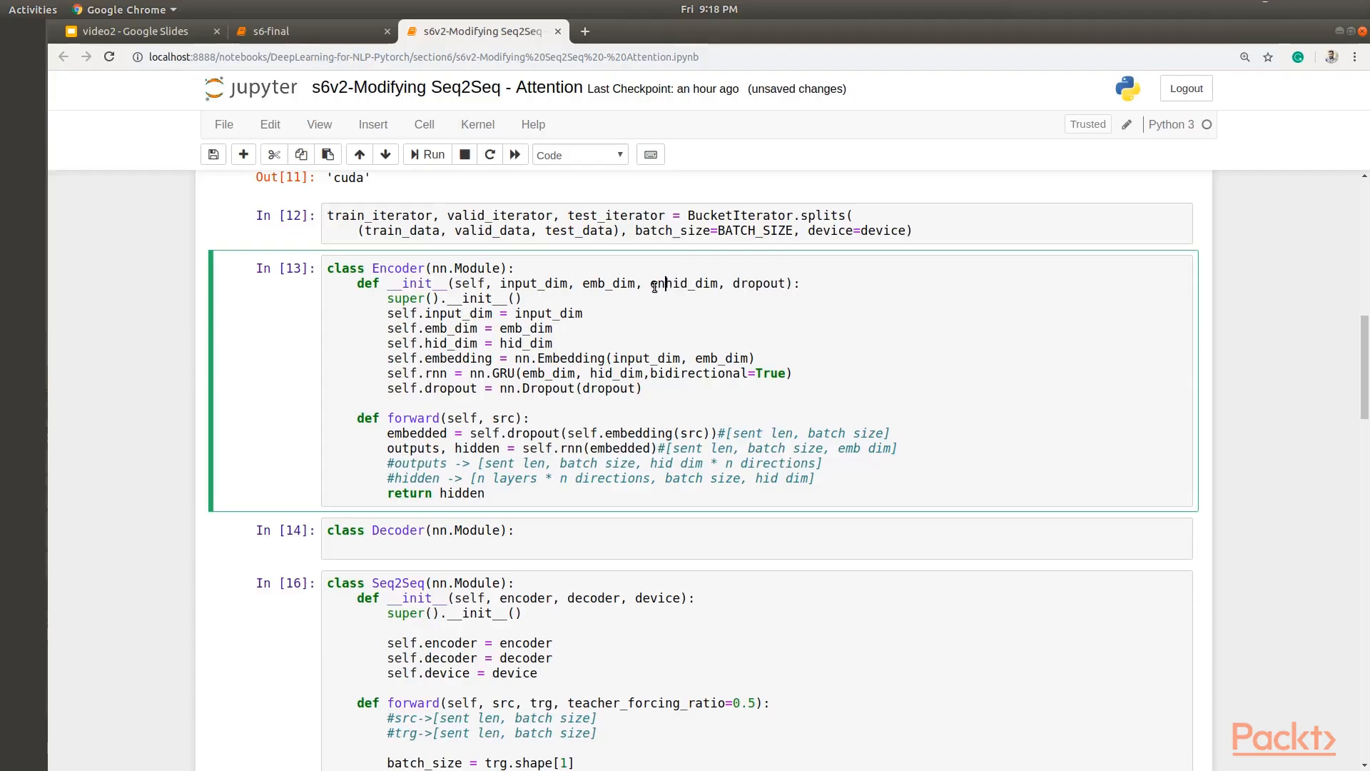
text(enc_hid_dim,dec)
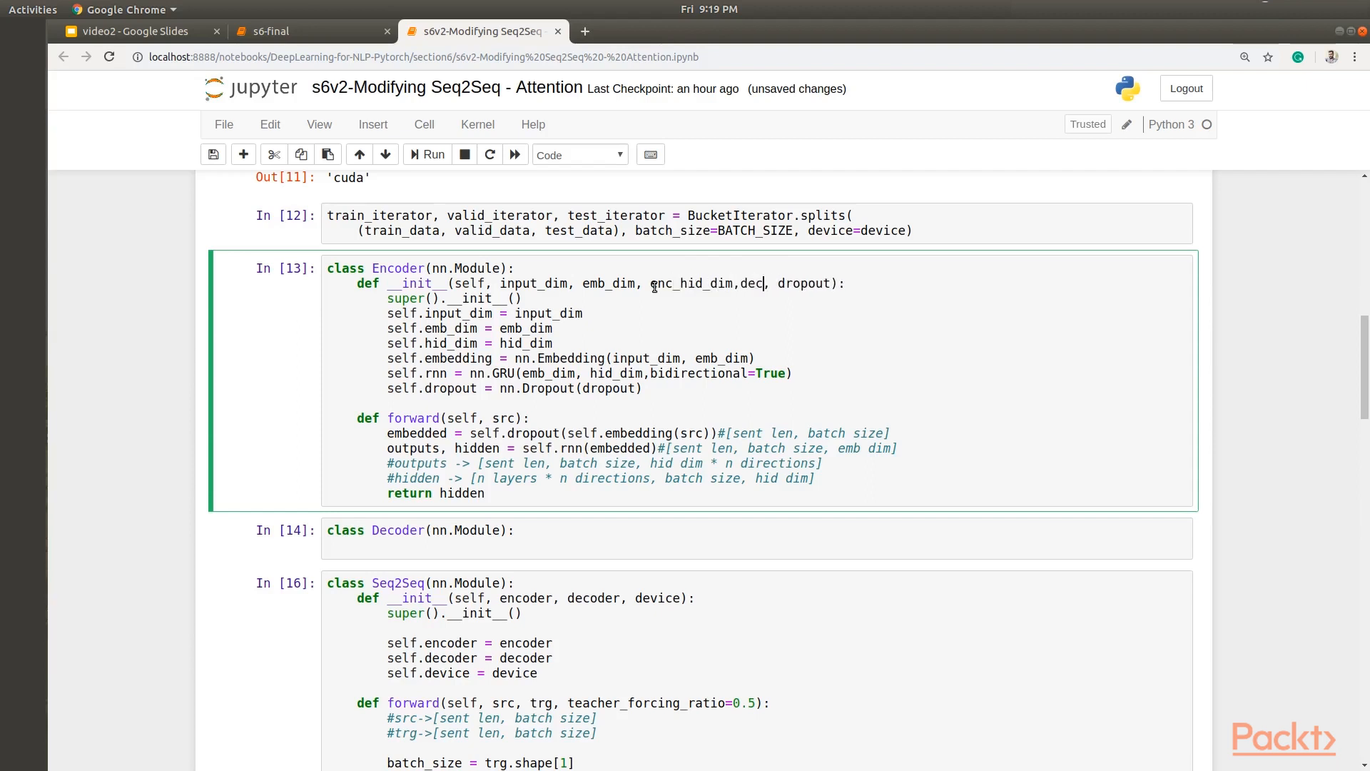